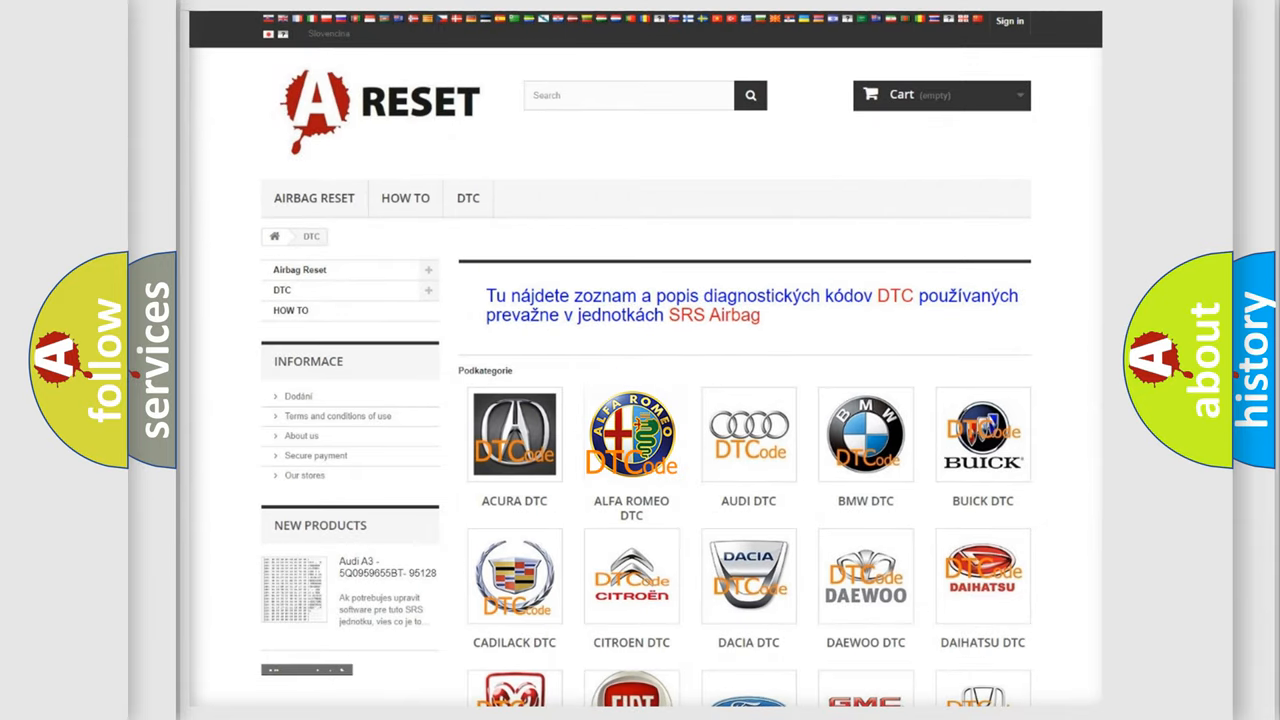
- Open the Alfa Romeo DTC tile and scroll down through its trouble code list
left_click(631, 434)
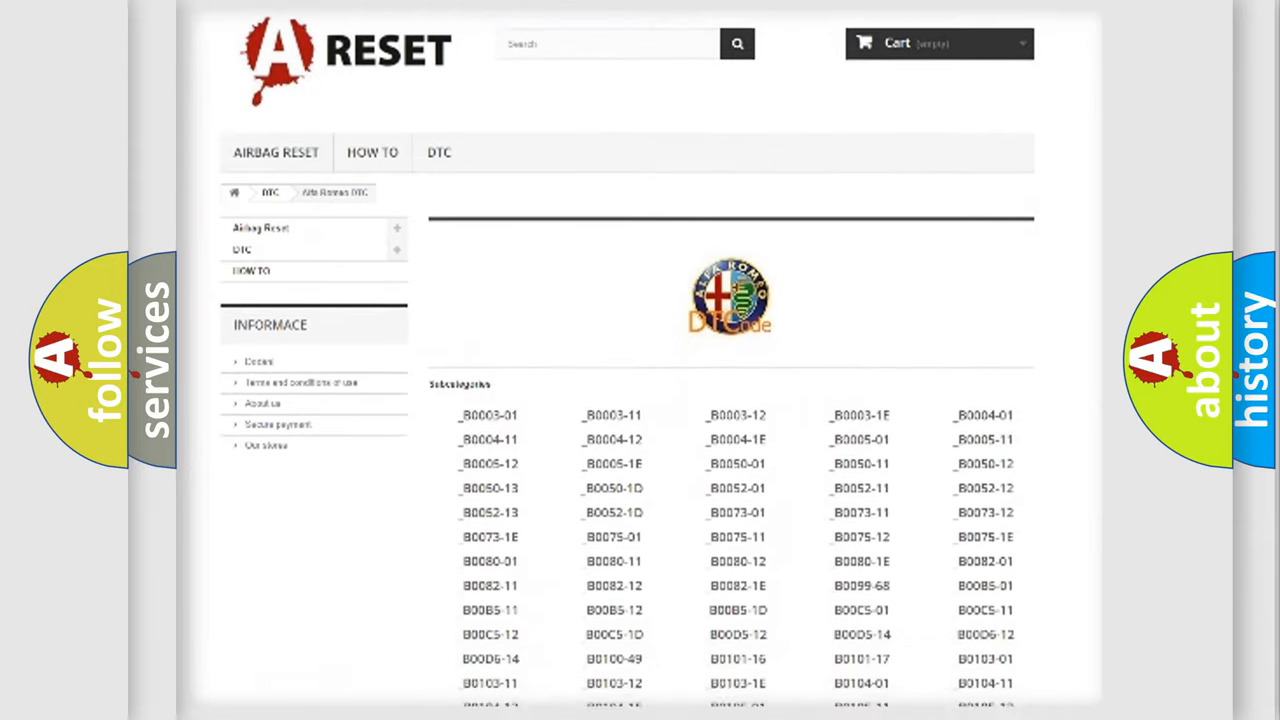
scroll("down", 3)
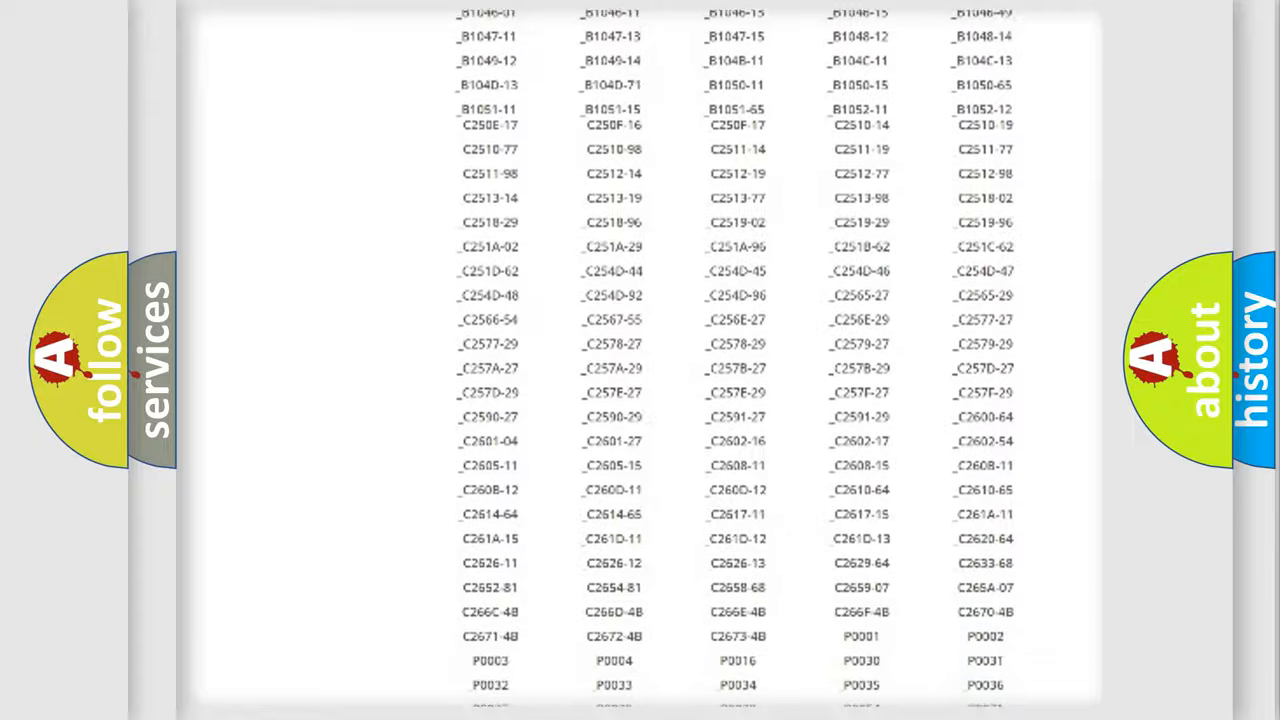